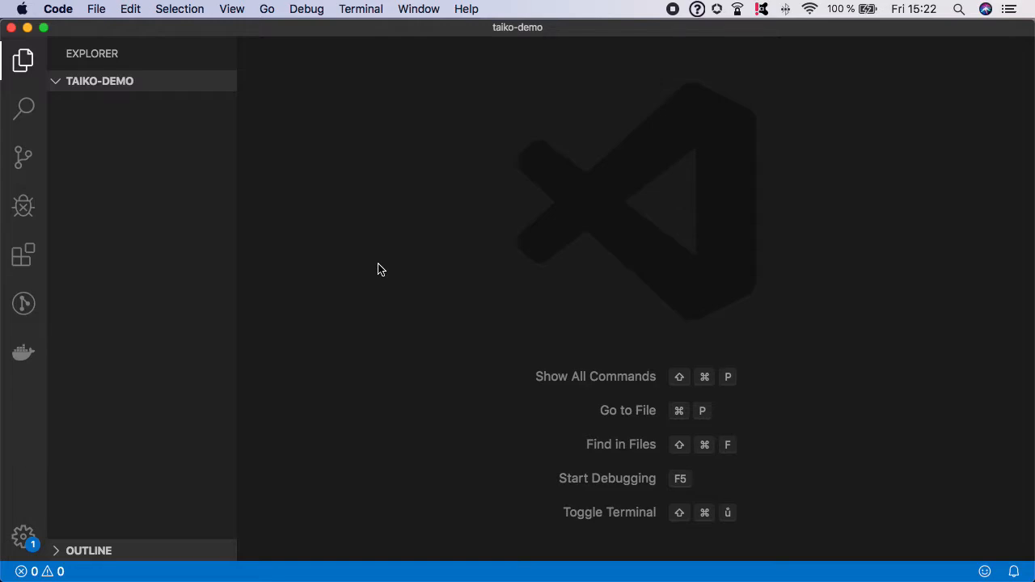
{"action": "mouse_move", "coordinate": [421, 211]}
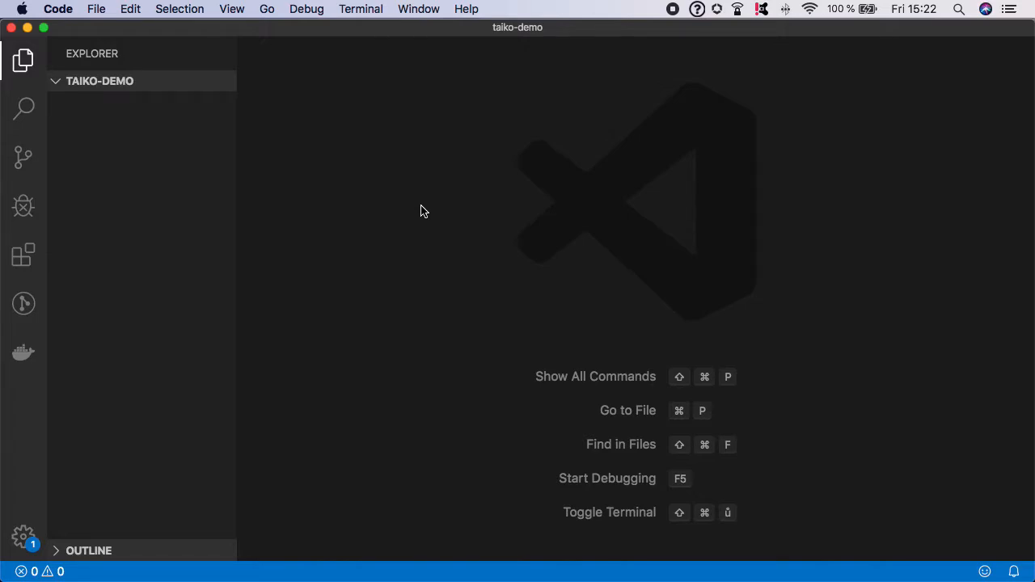
Run npm init --yes in the integrated terminal to create a default package.json
{"action": "key", "text": "cmd+`"}
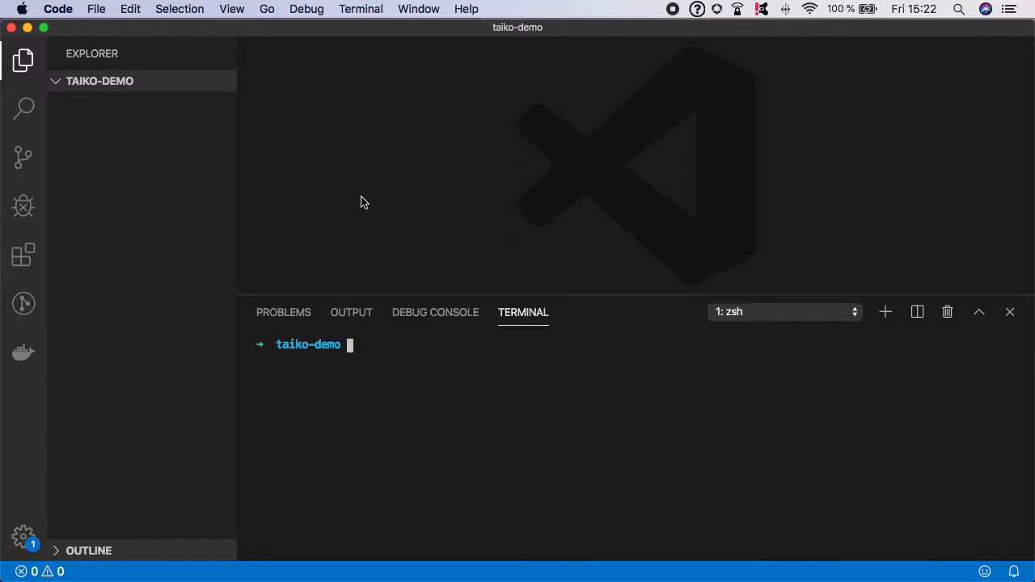
{"action": "type", "text": "npm init"}
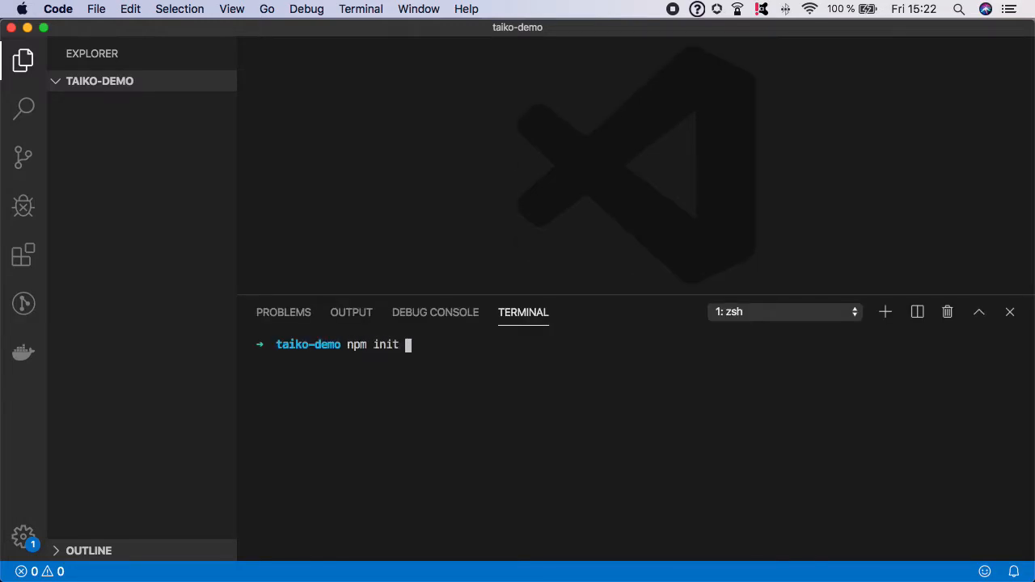
{"action": "type", "text": "--yes"}
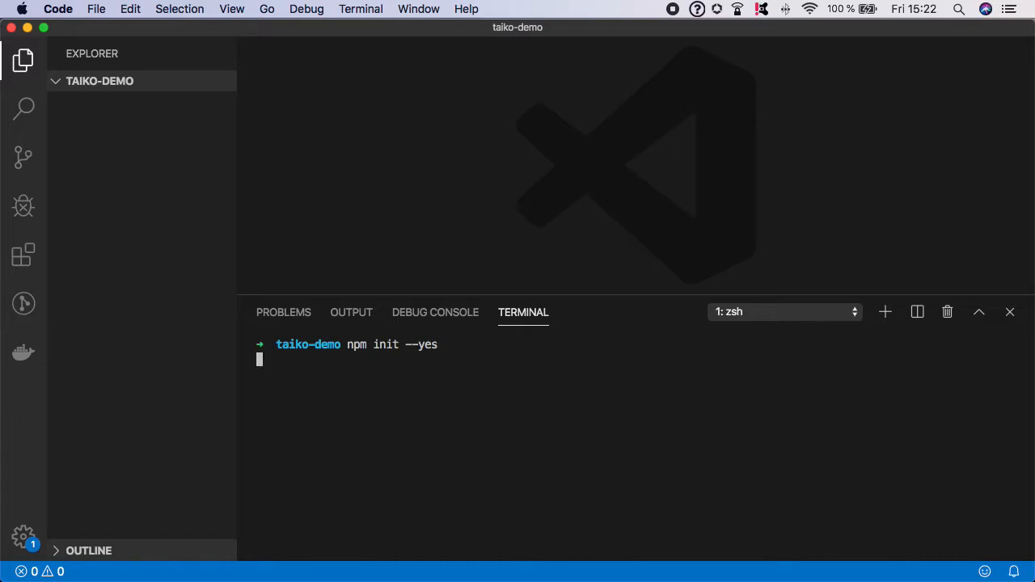
{"action": "key", "text": "enter"}
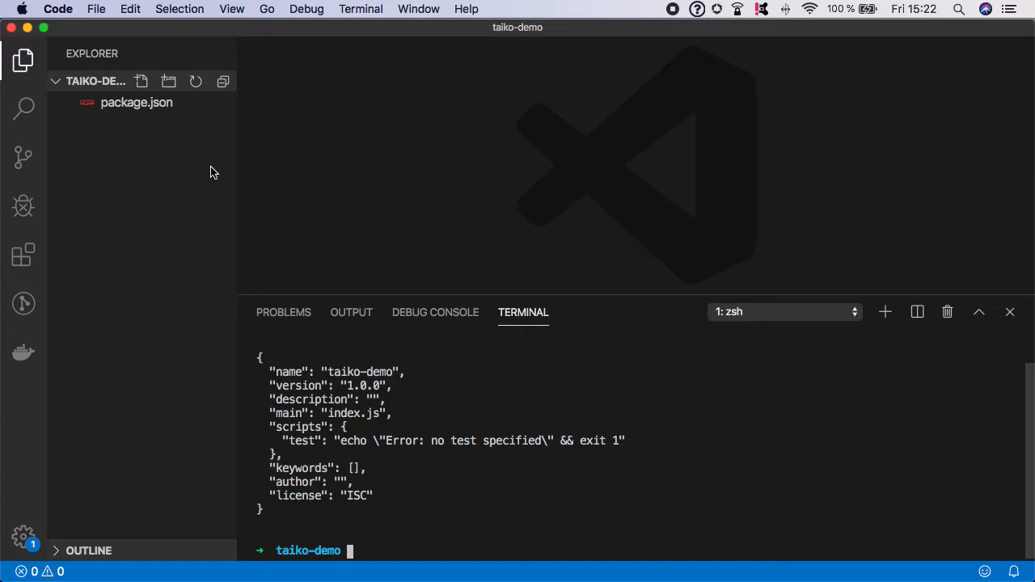
{"action": "mouse_move", "coordinate": [454, 514]}
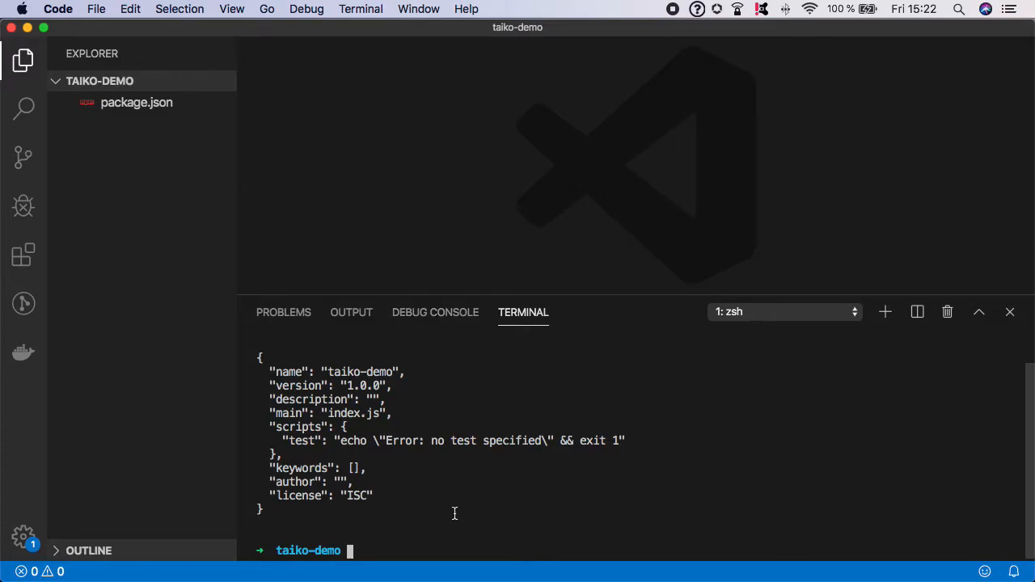
Run npm install taiko mocha chai prettier in the terminal
{"action": "type", "text": "npm ins"}
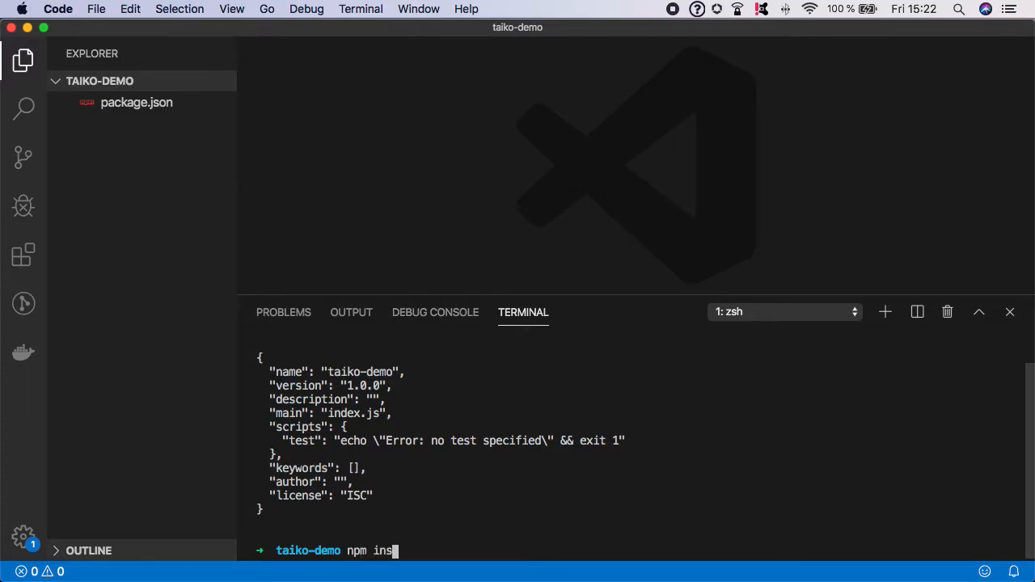
{"action": "type", "text": "tall taiko mo"}
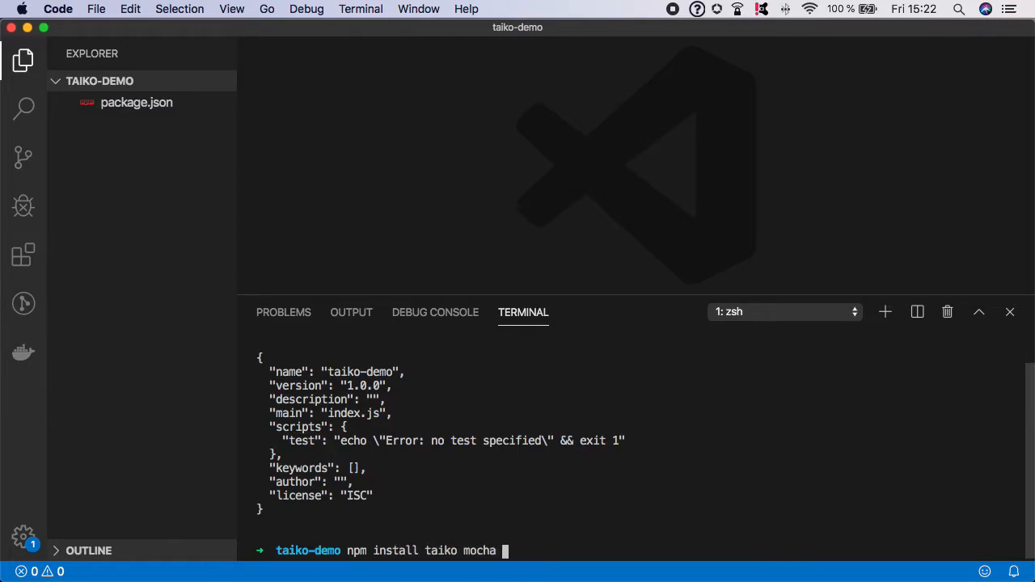
{"action": "type", "text": "chai pre"}
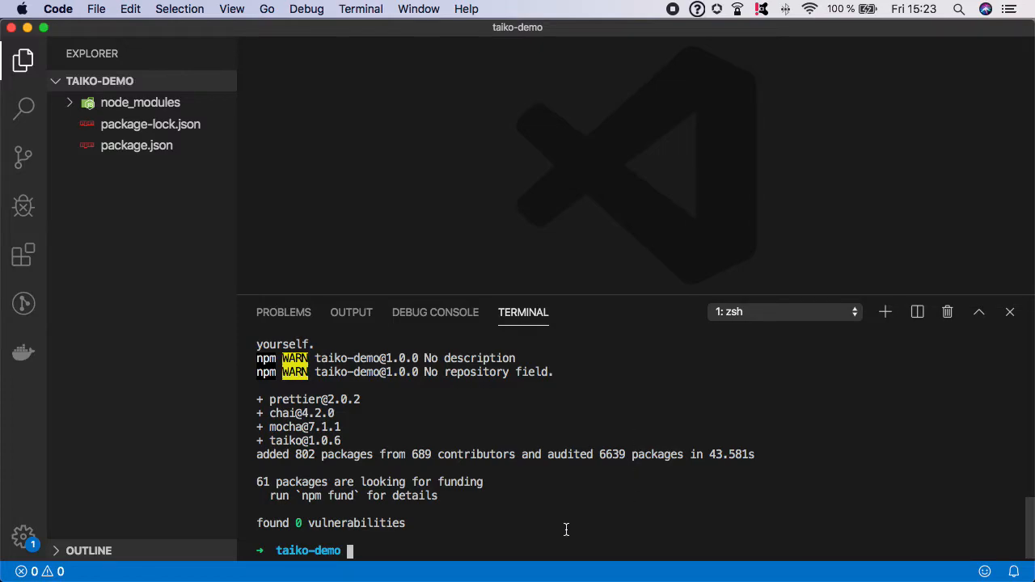
Create .prettierrc with touch and open it in the editor
{"action": "type", "text": "touch .prettierrc"}
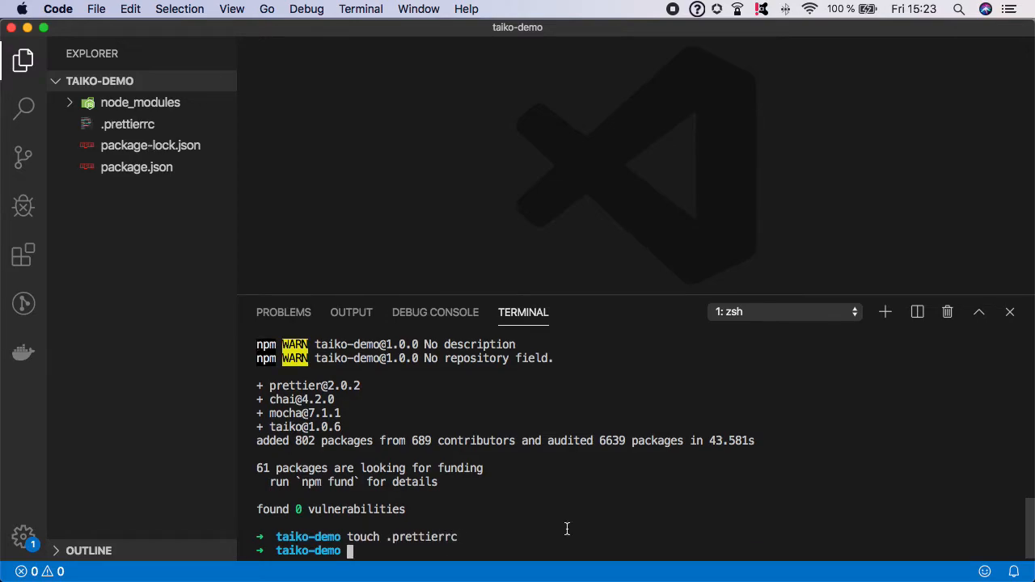
{"action": "left_click", "coordinate": [127, 123]}
{"action": "type", "text": "\"semi\": true"}
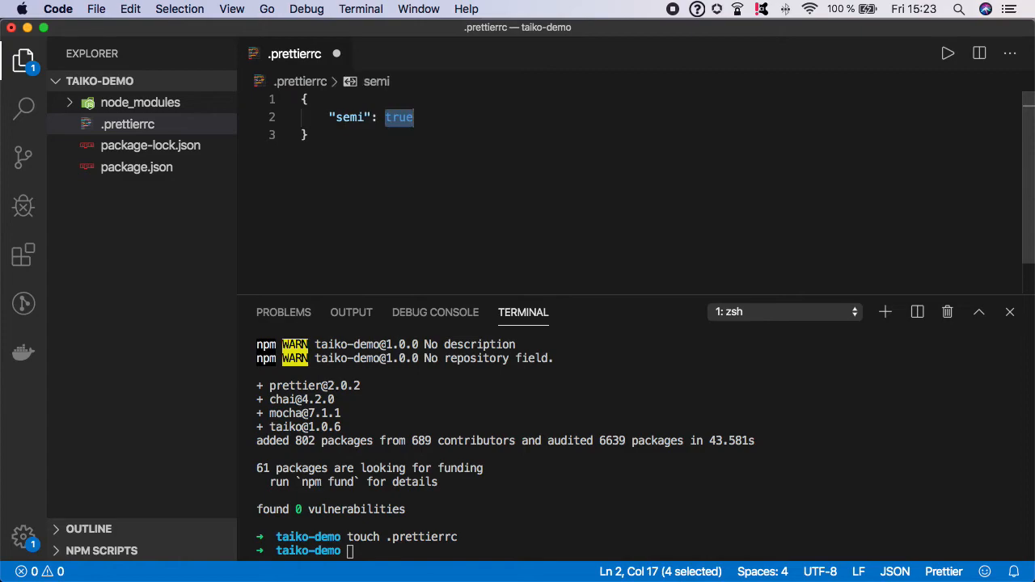
Enter the rules semi false, singleQuote true, useTabs true, tabWidth 2 in .prettierrc
{"action": "type", "text": "false,"}
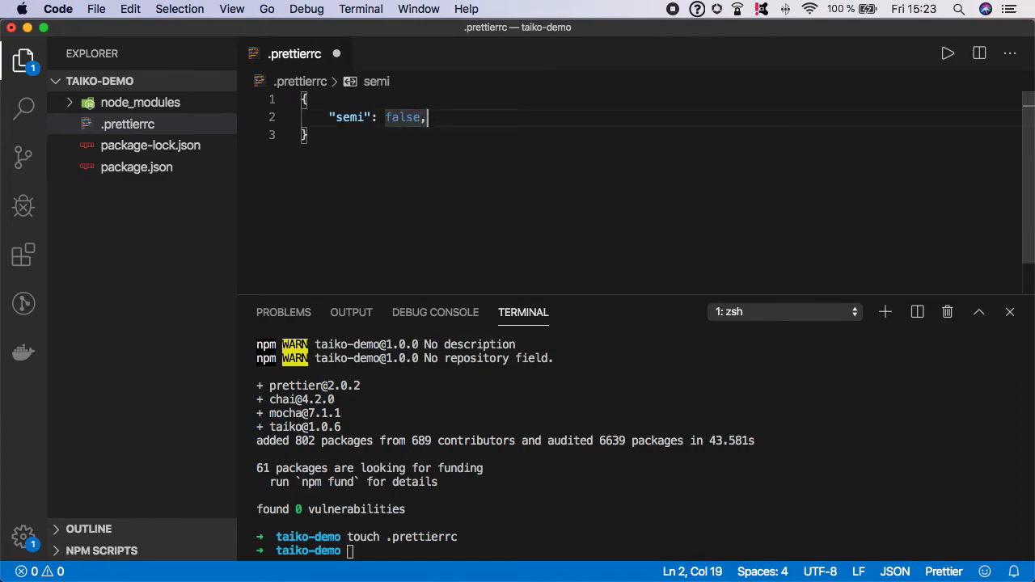
{"action": "type", "text": "\"singleQuote\": false"}
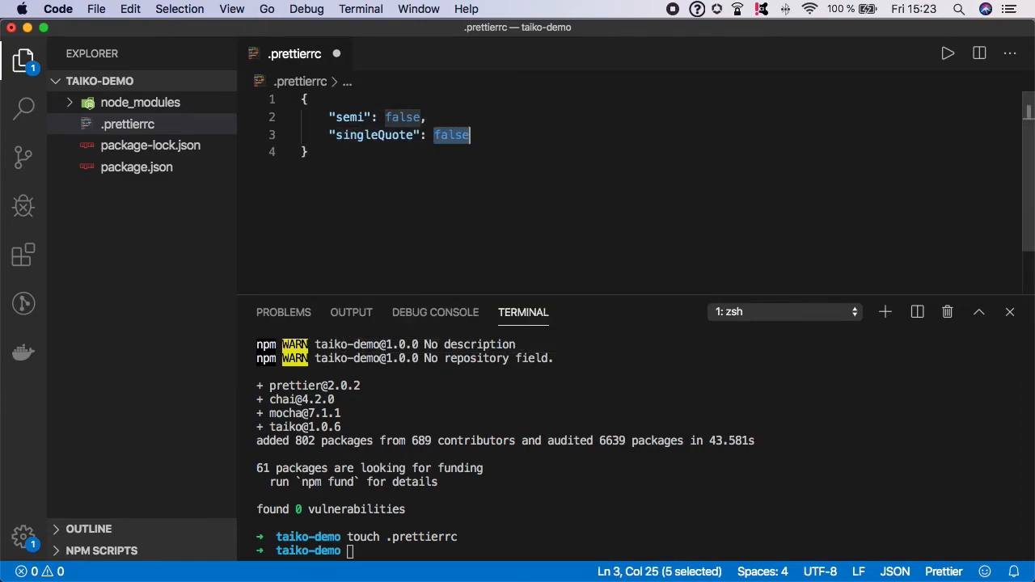
{"action": "type", "text": "true,"}
{"action": "type", "text": "\"useTabs\": false"}
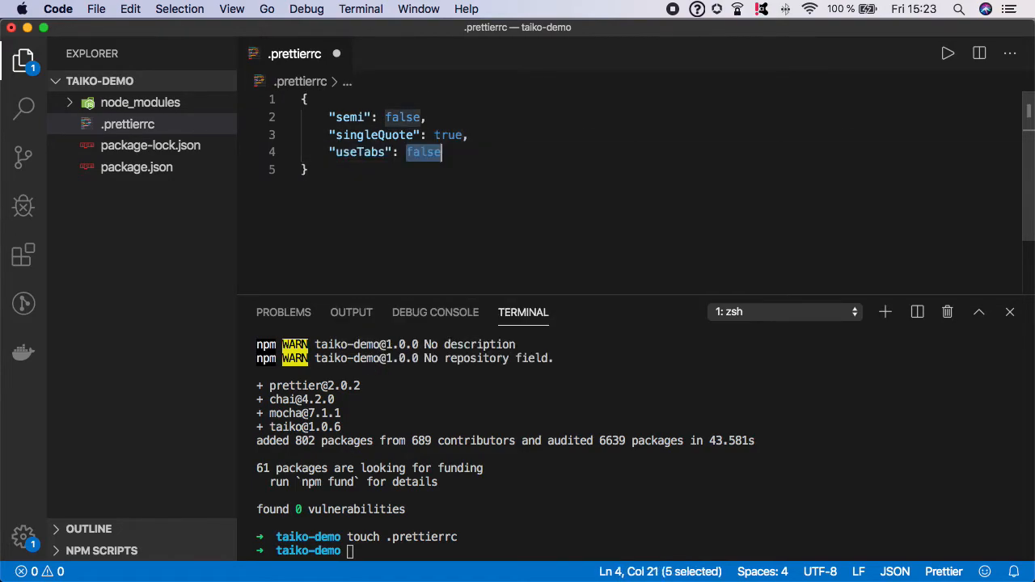
{"action": "type", "text": "true"}
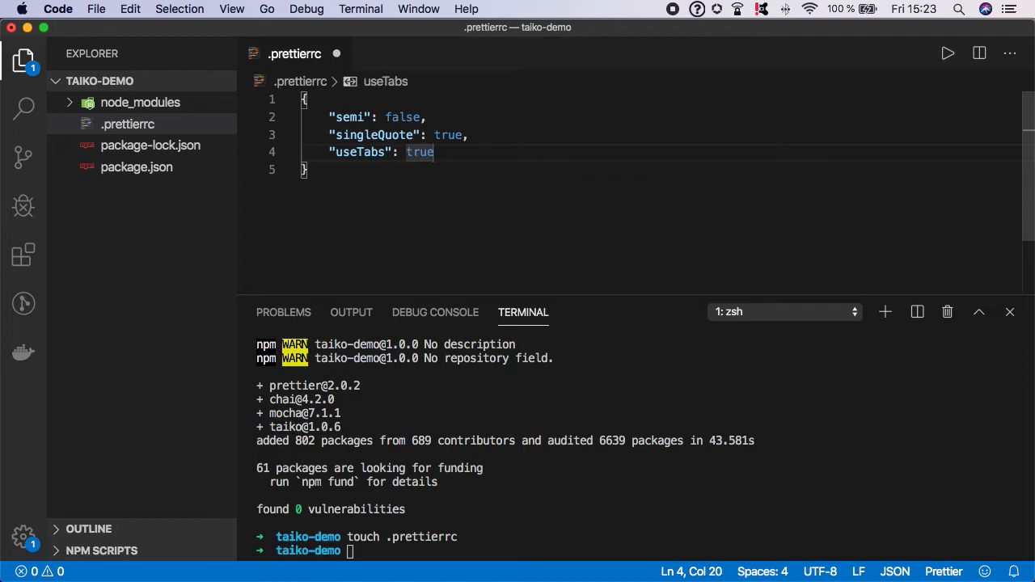
{"action": "type", "text": "\"tabWidth\": 2"}
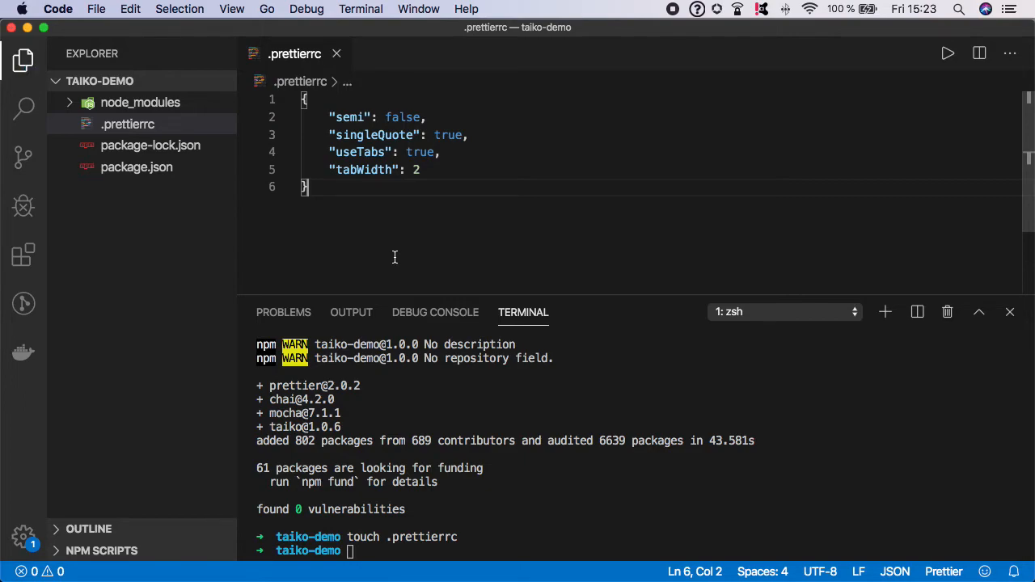
{"action": "left_click", "coordinate": [337, 53]}
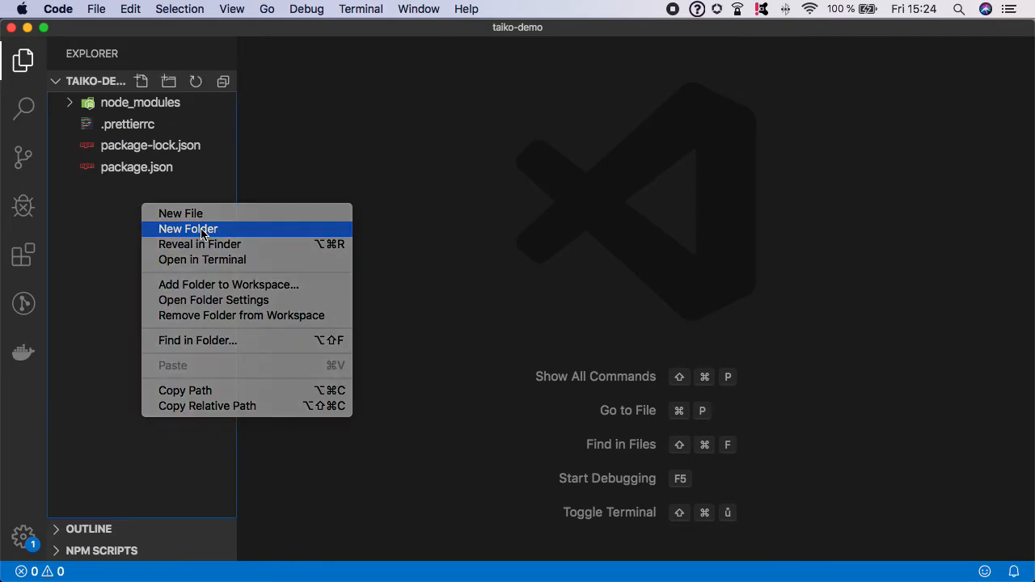
Create a tests folder in the Explorer and open package.json for editing
{"action": "left_click", "coordinate": [187, 230]}
{"action": "type", "text": "tests"}
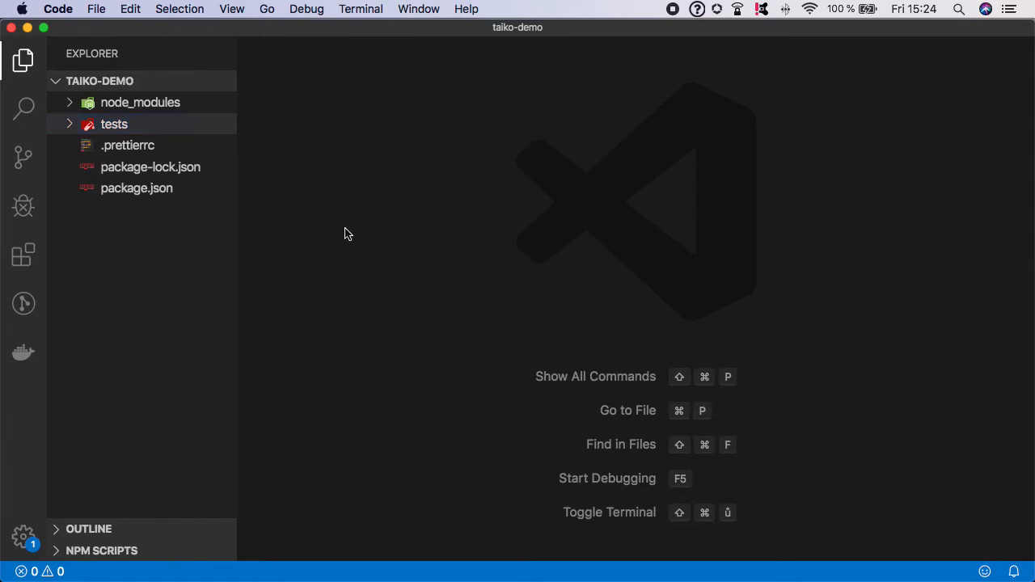
{"action": "left_click", "coordinate": [135, 188]}
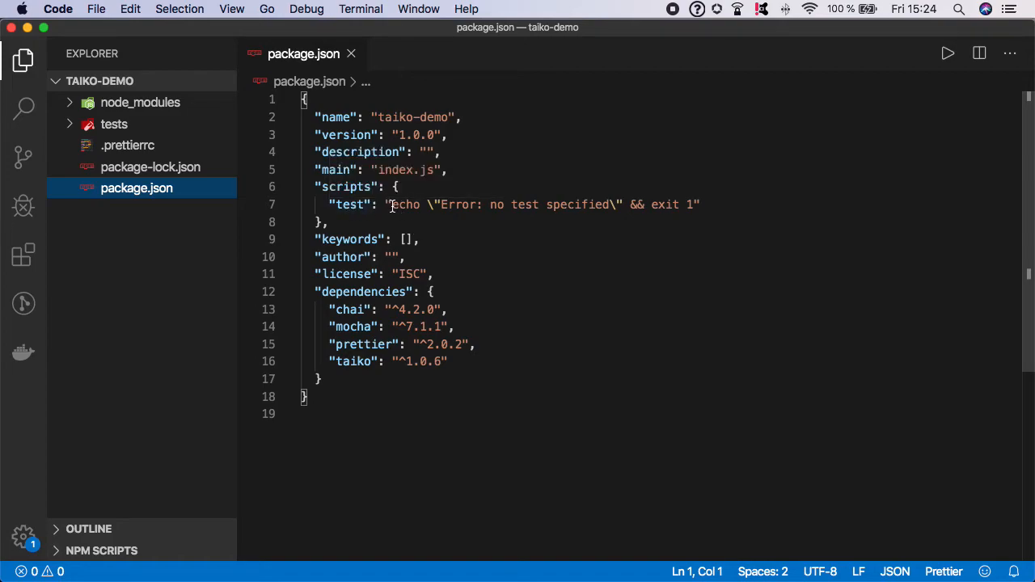
Replace the test script with ./node_modules/mocha/bin/mocha --timeout=30000 ./tests
{"action": "left_click_drag", "start_coordinate": [391, 204], "coordinate": [692, 204]}
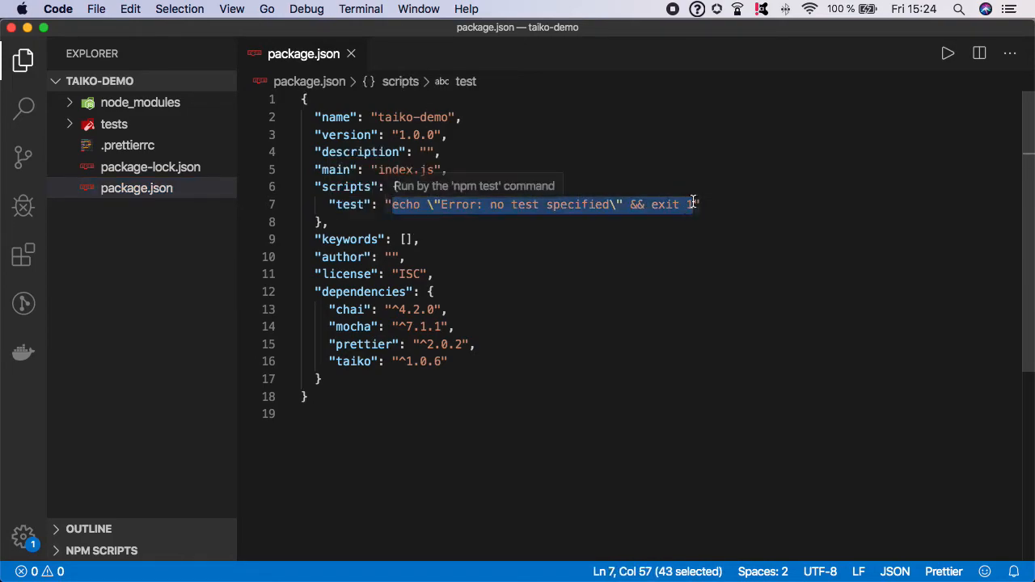
{"action": "key", "text": "Delete"}
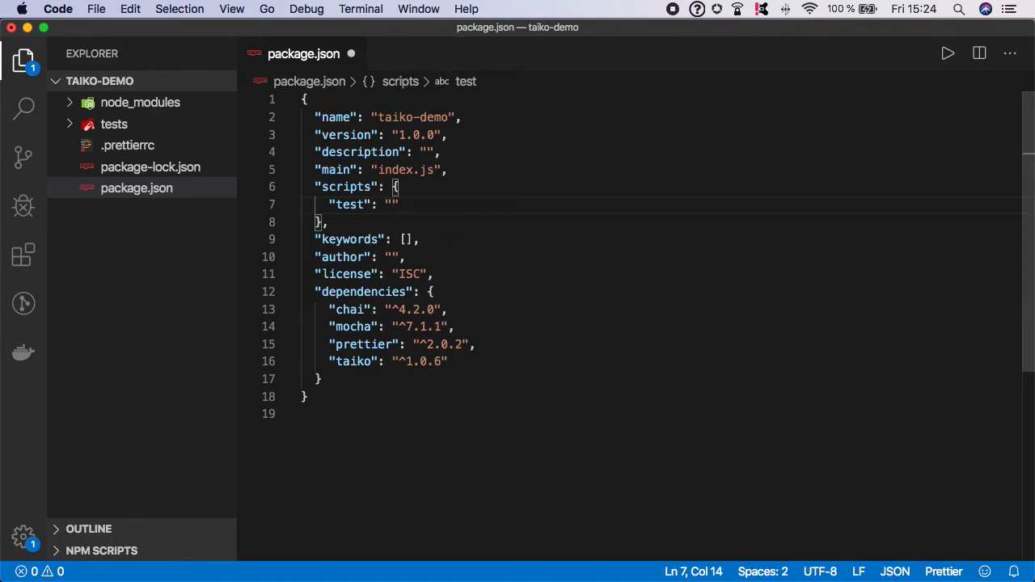
{"action": "type", "text": "./node_modules"}
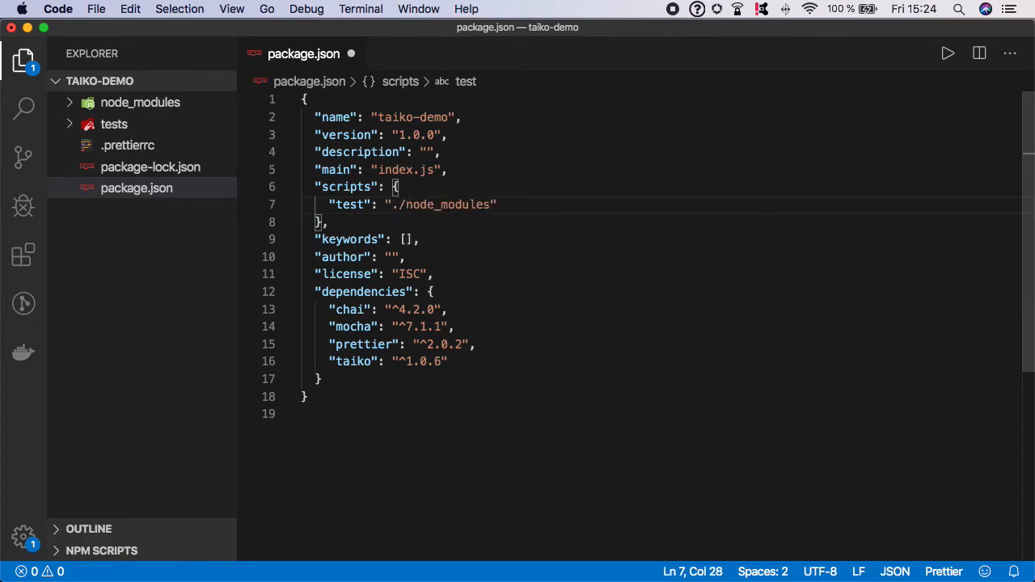
{"action": "type", "text": "/mocha"}
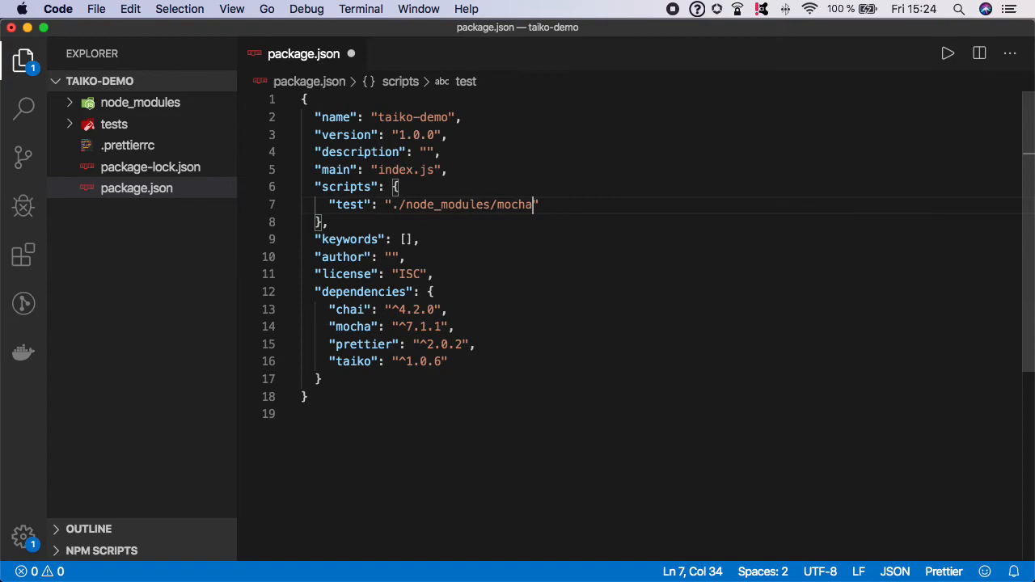
{"action": "type", "text": "/bin/"}
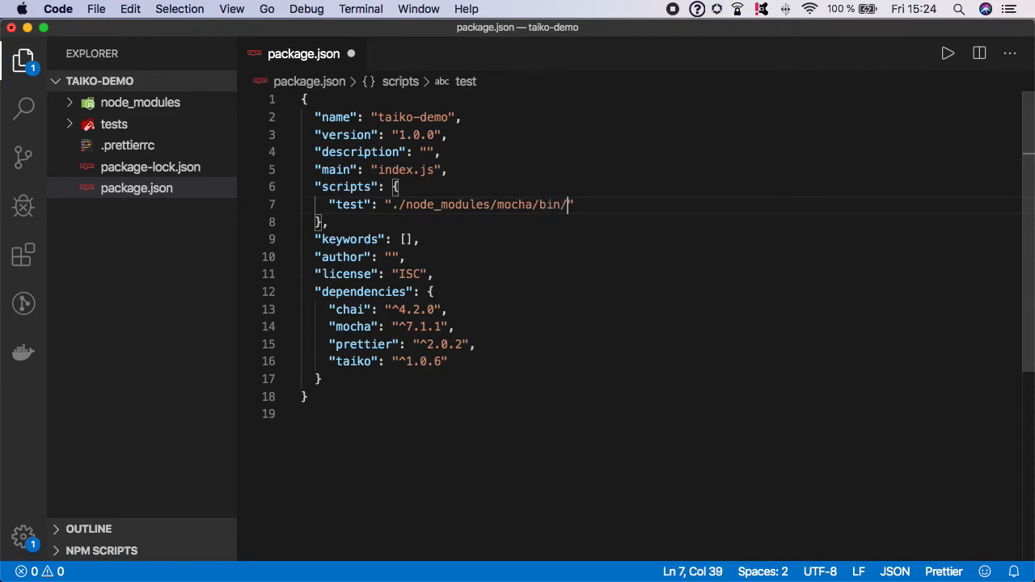
{"action": "type", "text": "mocha"}
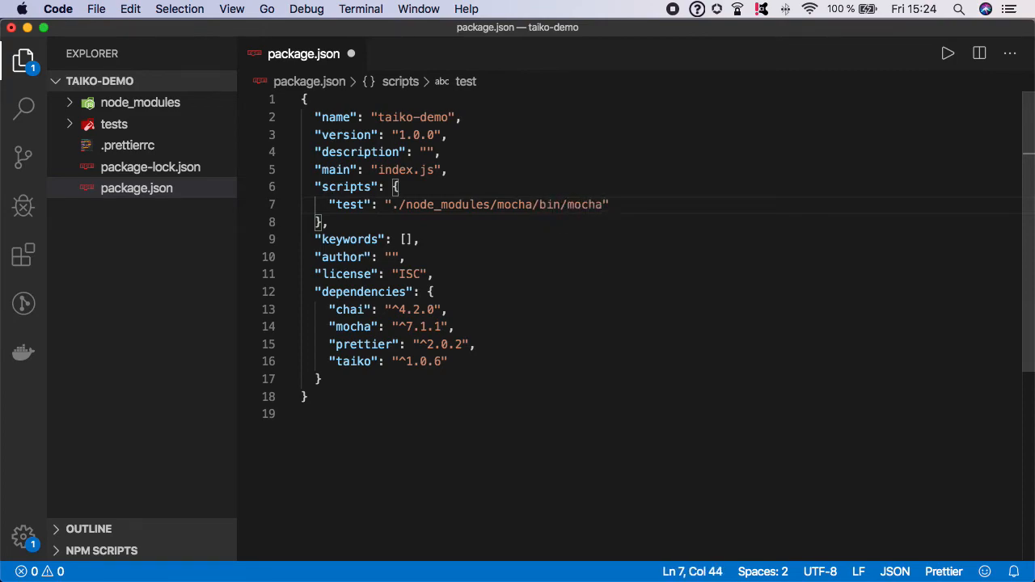
{"action": "type", "text": "\" \""}
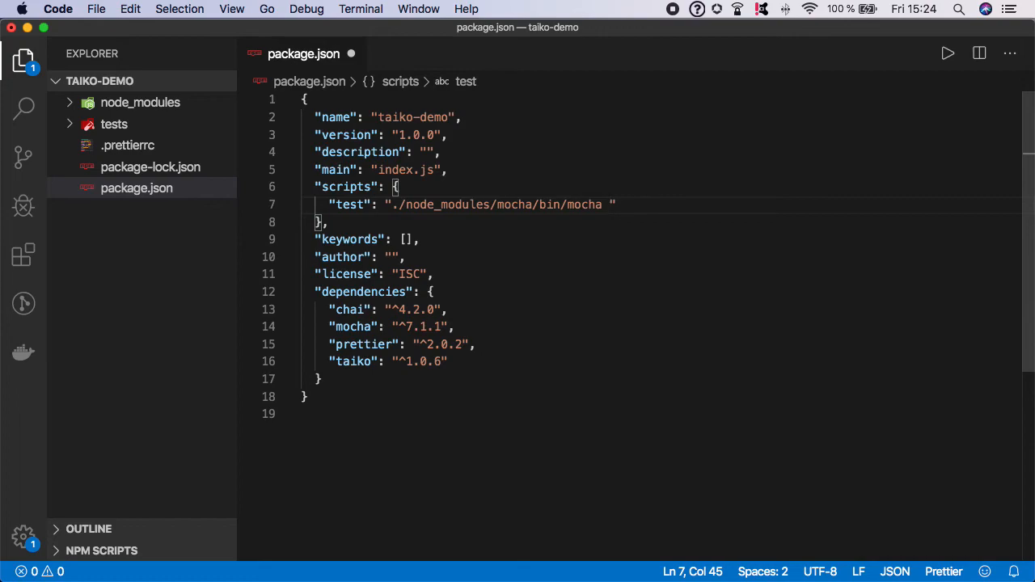
{"action": "type", "text": "--timeout"}
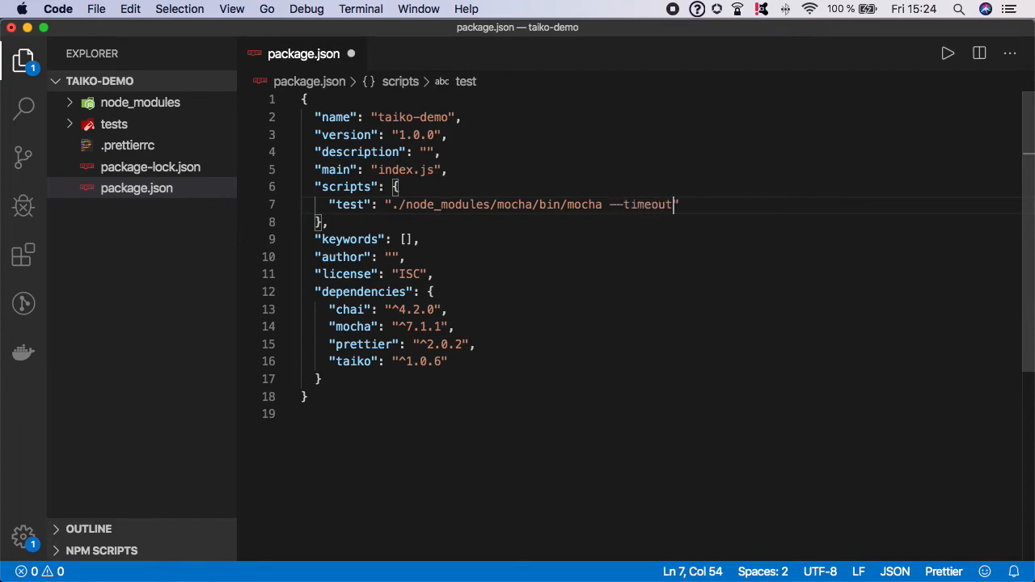
{"action": "type", "text": "=3000"}
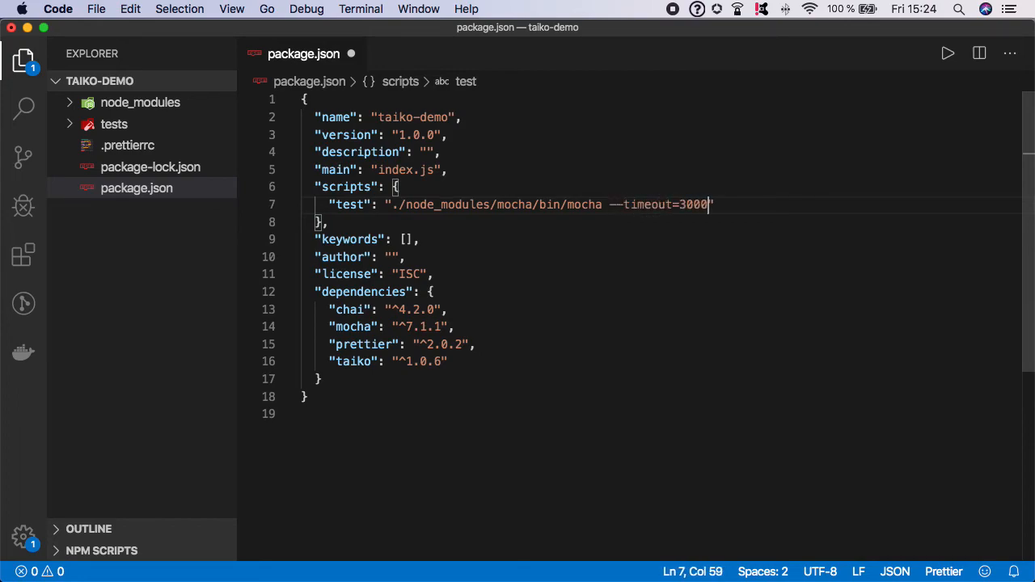
{"action": "type", "text": "0"}
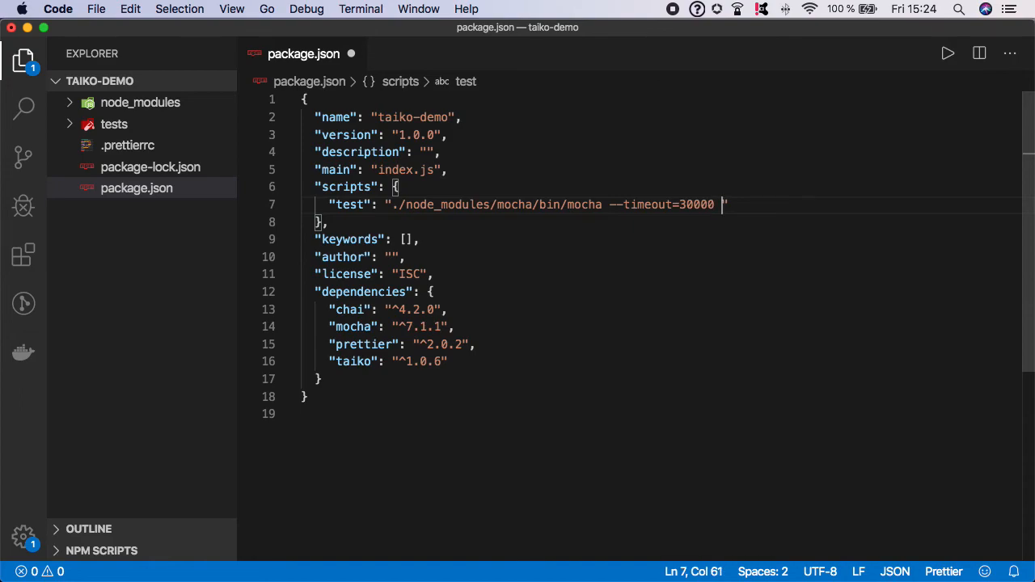
{"action": "type", "text": "./tests"}
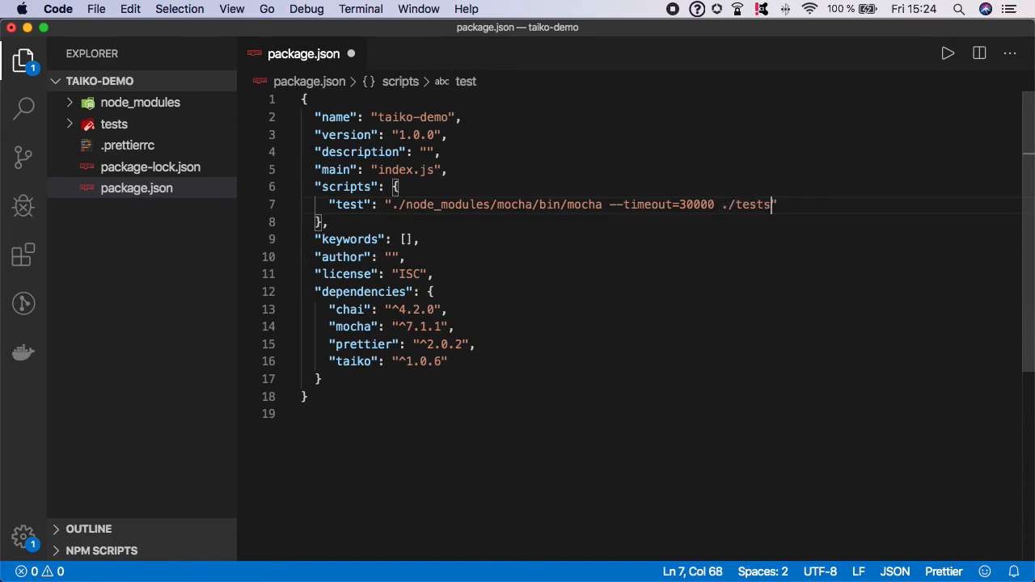